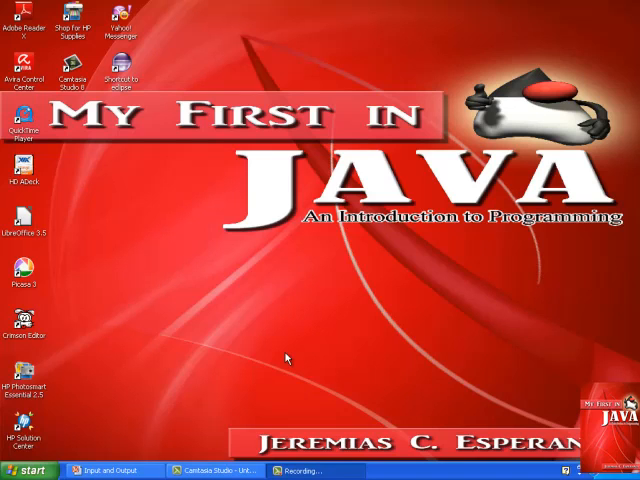
pyautogui.moveTo(156, 404)
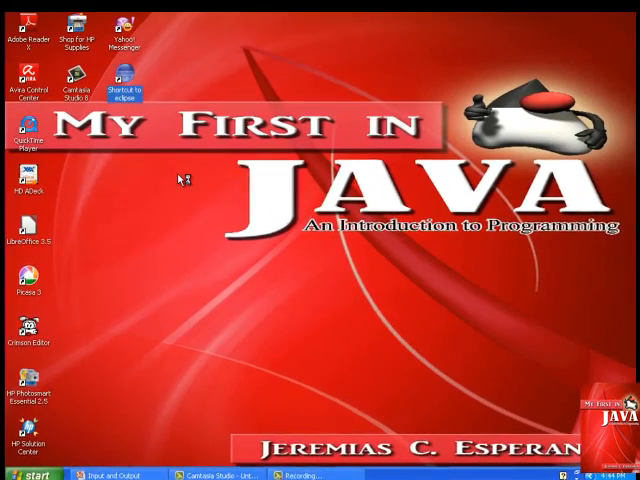
# - Launch Eclipse from the desktop shortcut and accept the suggested workspace
pyautogui.doubleClick(124, 80)
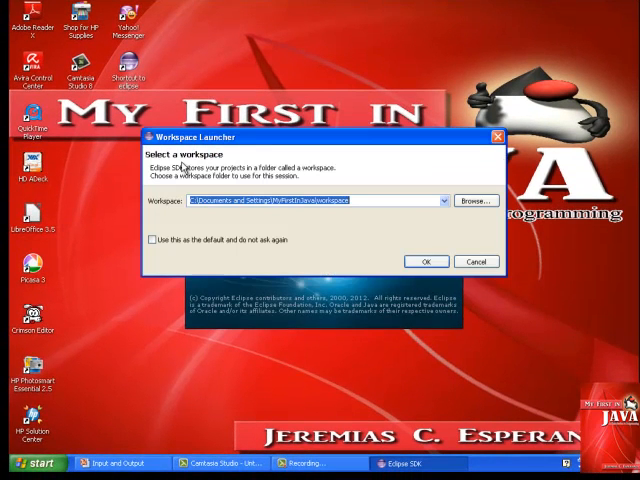
pyautogui.moveTo(408, 252)
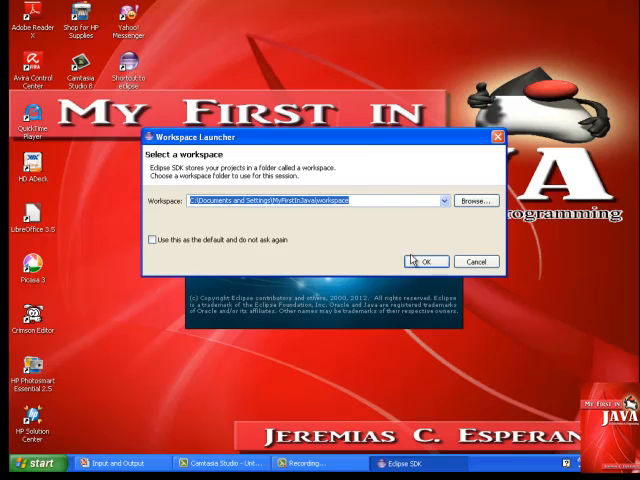
pyautogui.click(424, 260)
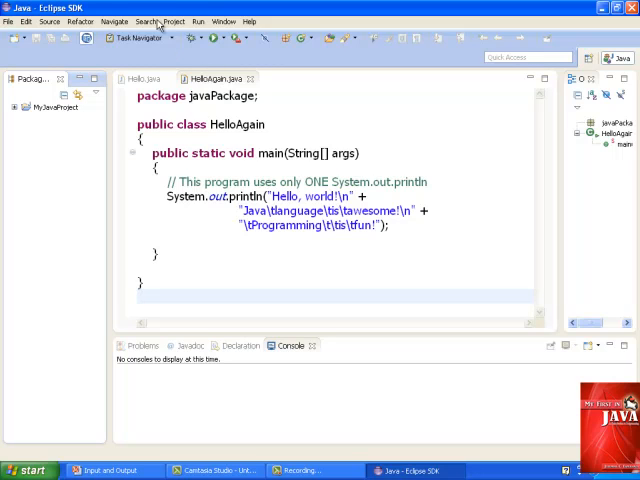
# - Enable Show line numbers under General > Editors > Text Editors in Preferences and apply it
pyautogui.click(224, 20)
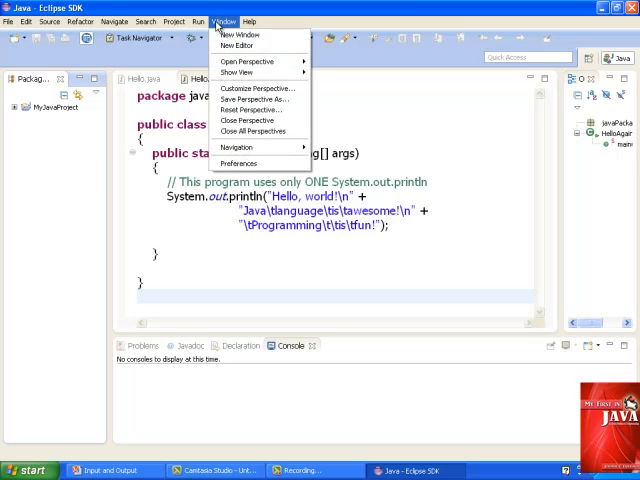
pyautogui.moveTo(240, 164)
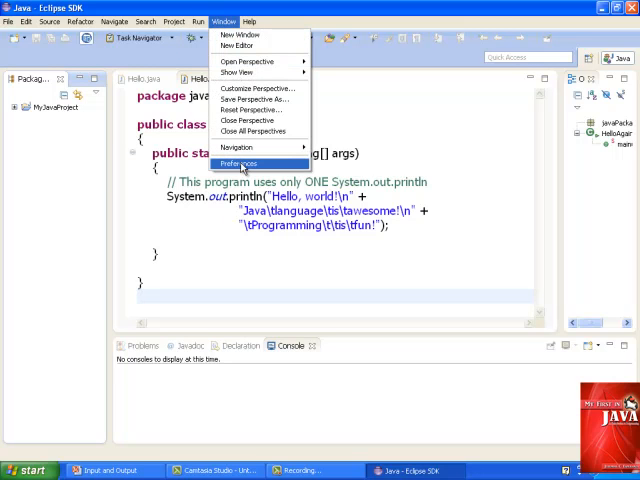
pyautogui.click(238, 164)
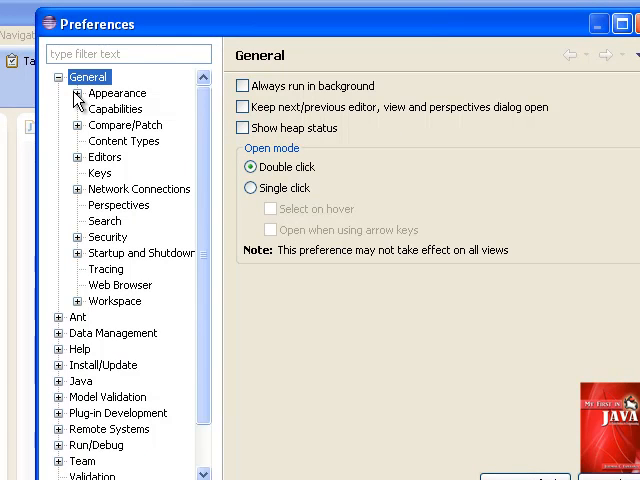
pyautogui.click(76, 92)
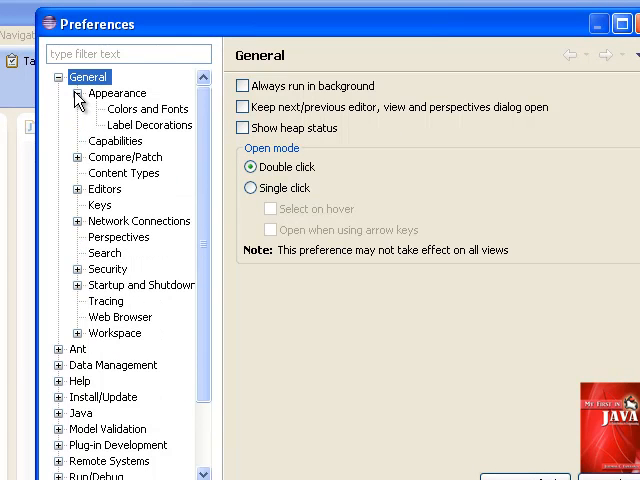
pyautogui.moveTo(80, 242)
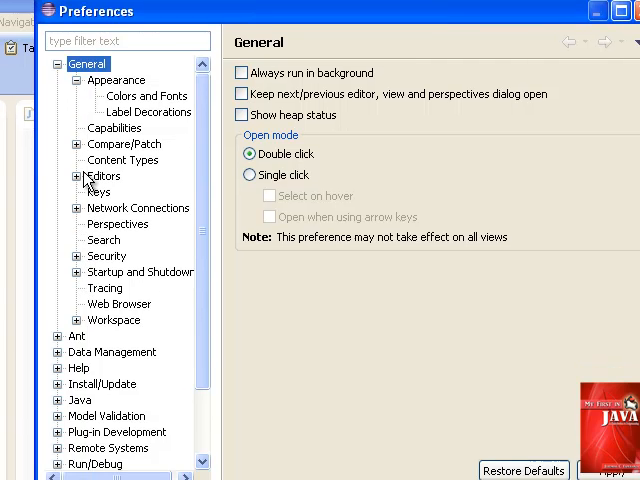
pyautogui.click(78, 176)
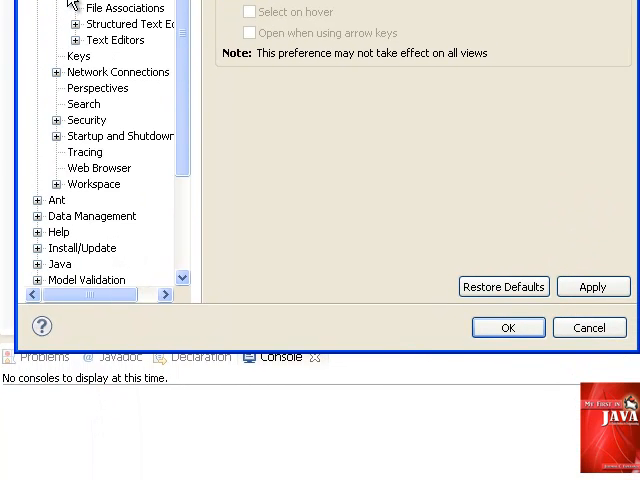
pyautogui.click(116, 40)
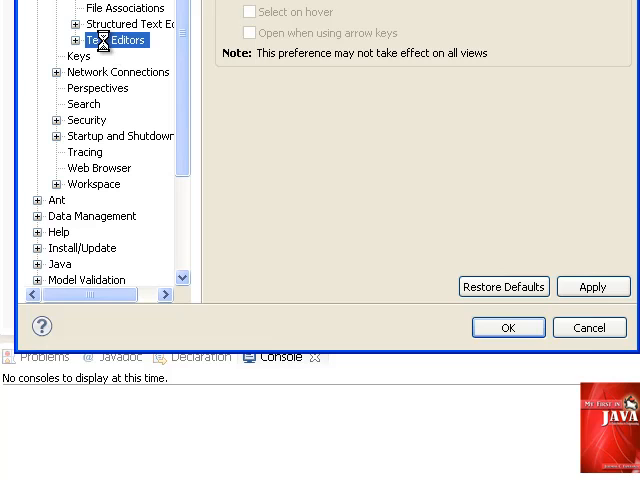
pyautogui.click(116, 40)
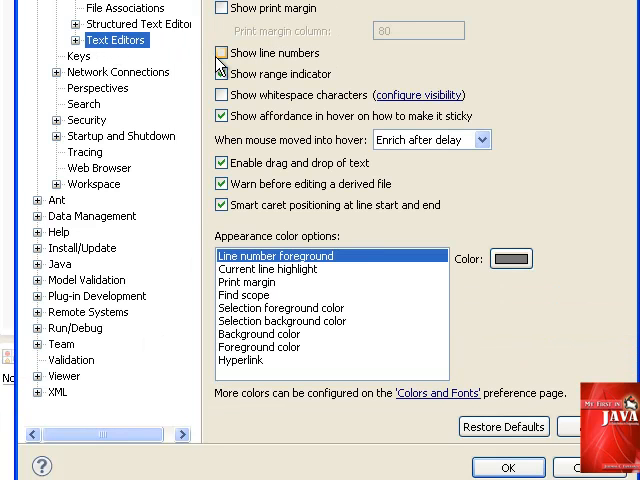
pyautogui.click(222, 52)
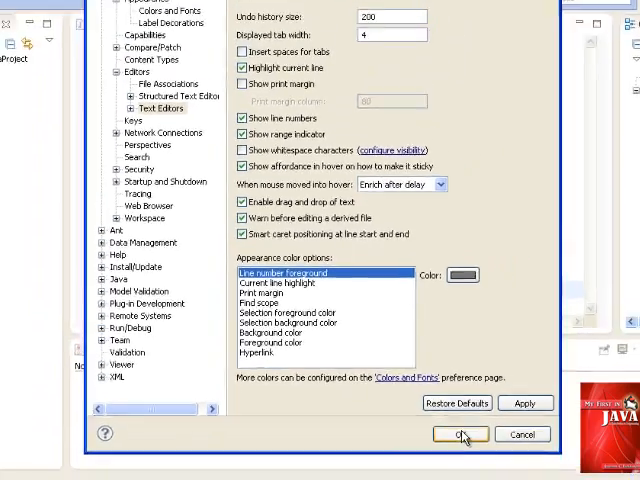
pyautogui.click(460, 432)
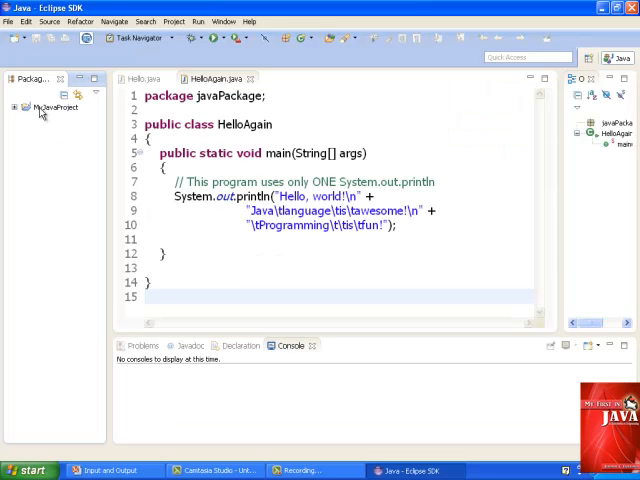
# - Expand MyJavaProject and its src folder and select javaPackage as the target
pyautogui.click(52, 108)
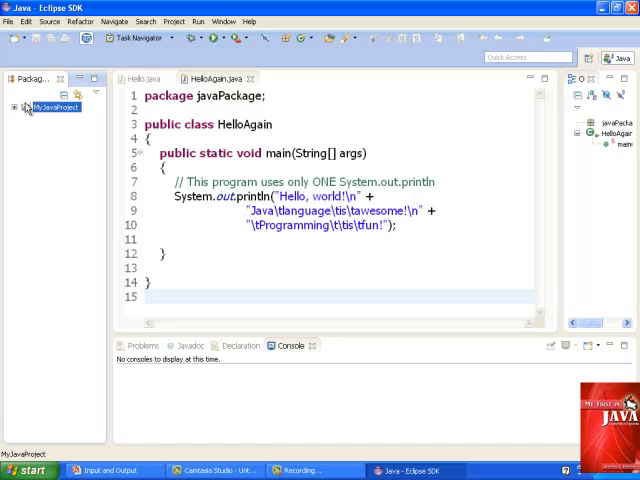
pyautogui.click(16, 108)
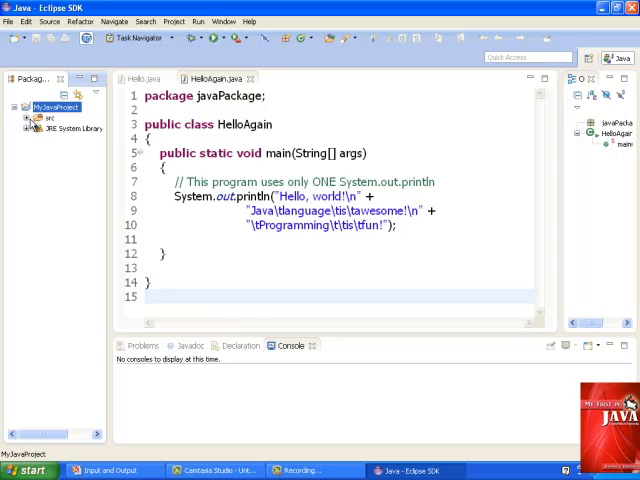
pyautogui.click(32, 116)
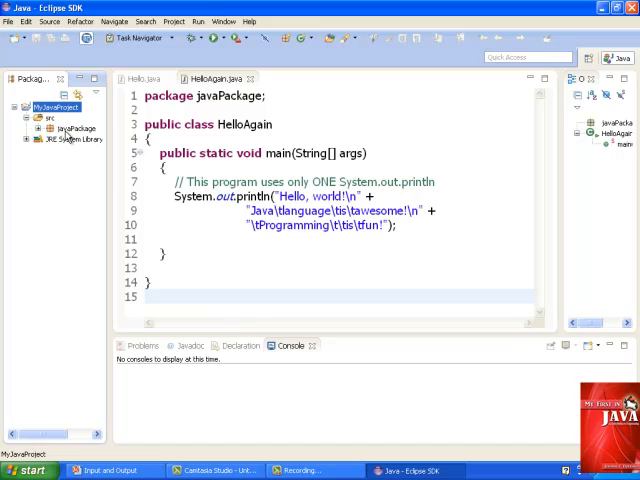
pyautogui.click(76, 128)
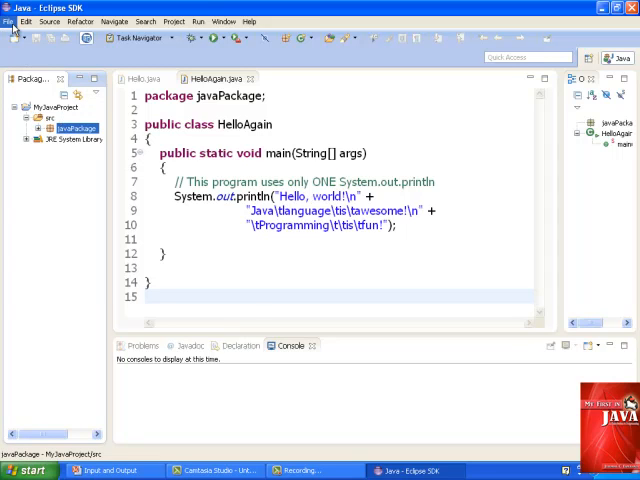
# - Create a new public Java class named NameAndAge via File > New > Class
pyautogui.click(10, 20)
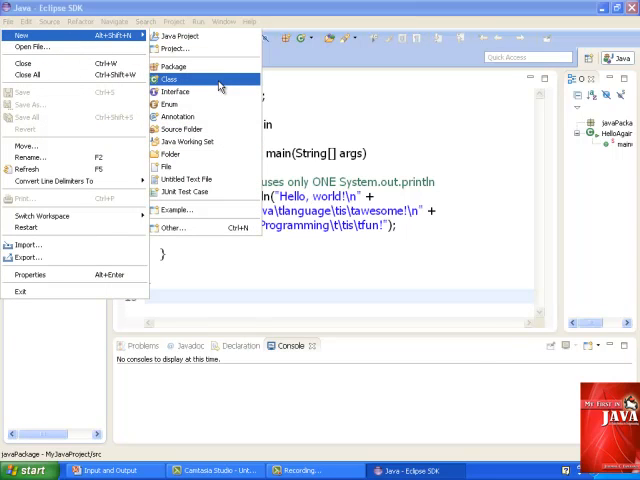
pyautogui.click(168, 80)
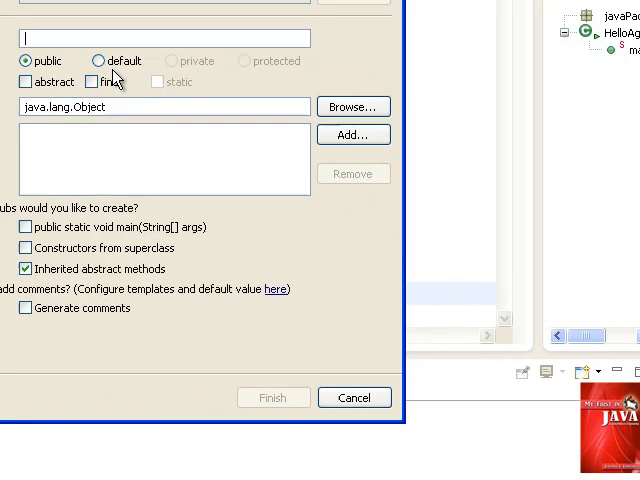
pyautogui.write('NameA')
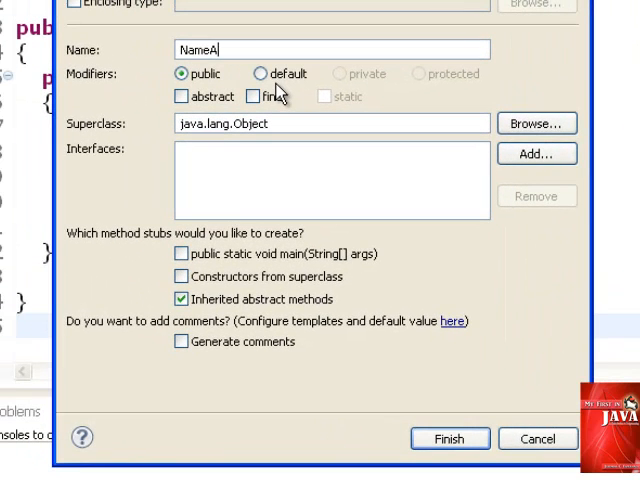
pyautogui.write('ndAg')
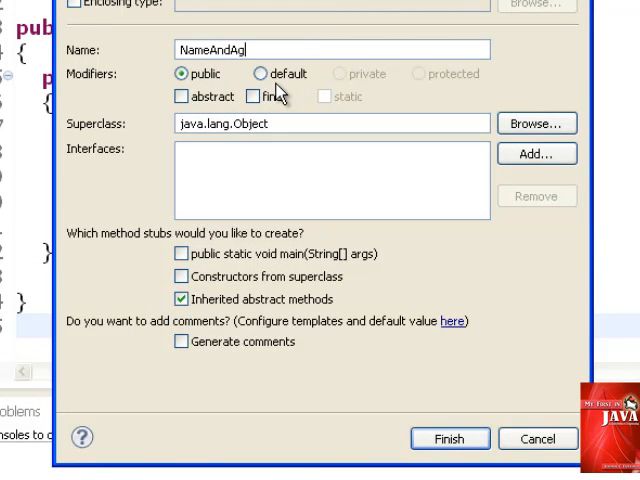
pyautogui.write('e')
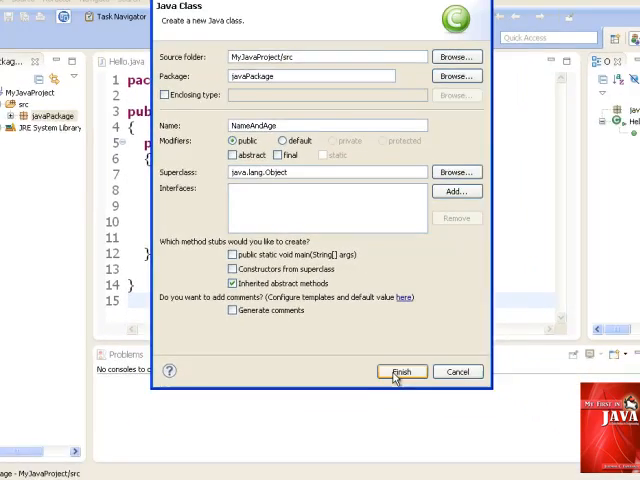
pyautogui.click(398, 372)
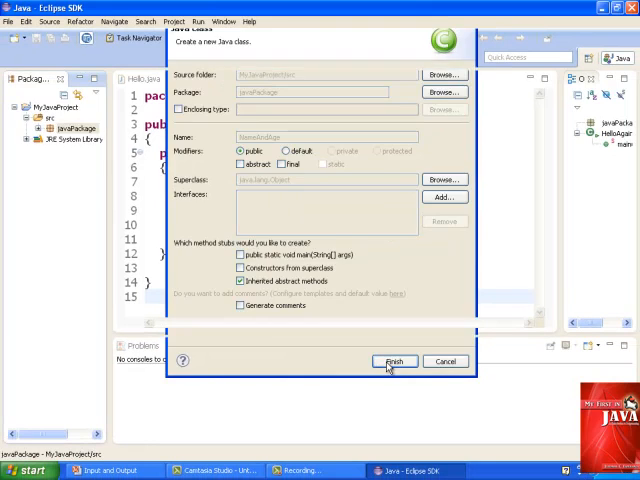
# - Write an empty public static void main(String[] args) method inside NameAndAge
pyautogui.click(392, 360)
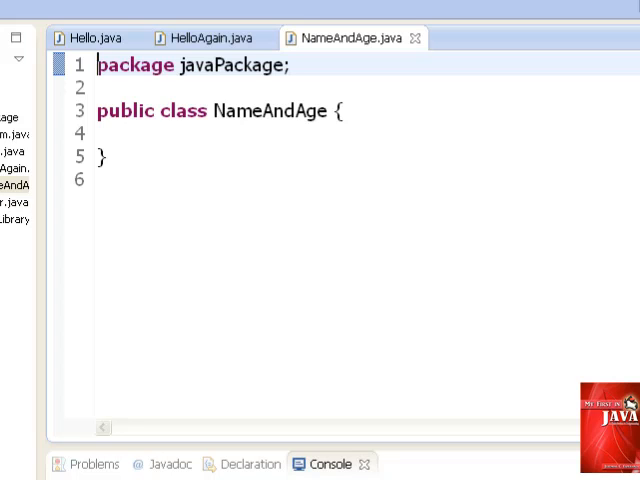
pyautogui.write('public')
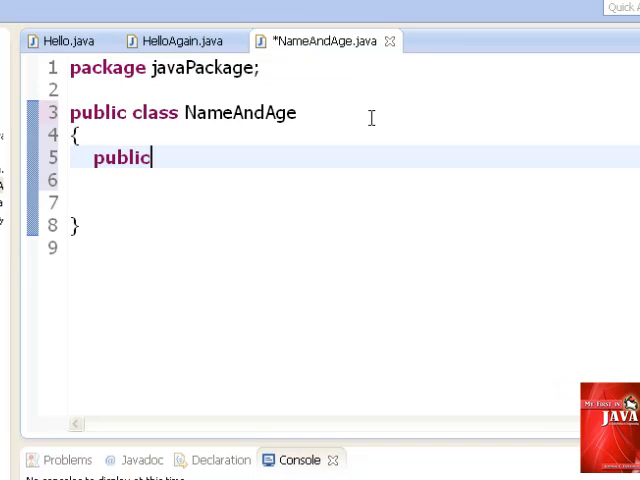
pyautogui.write('stai')
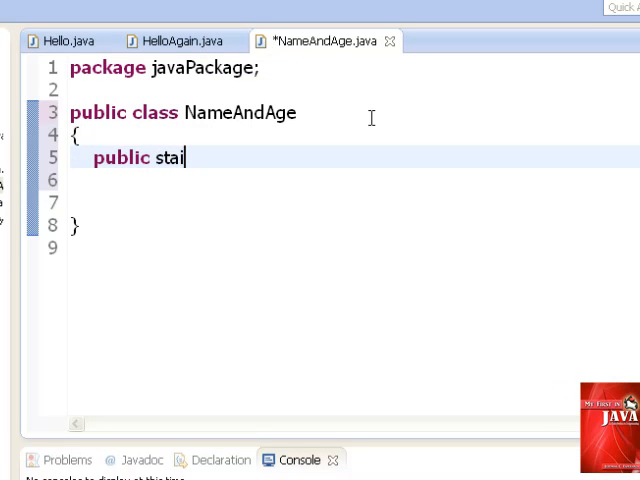
pyautogui.write('tic')
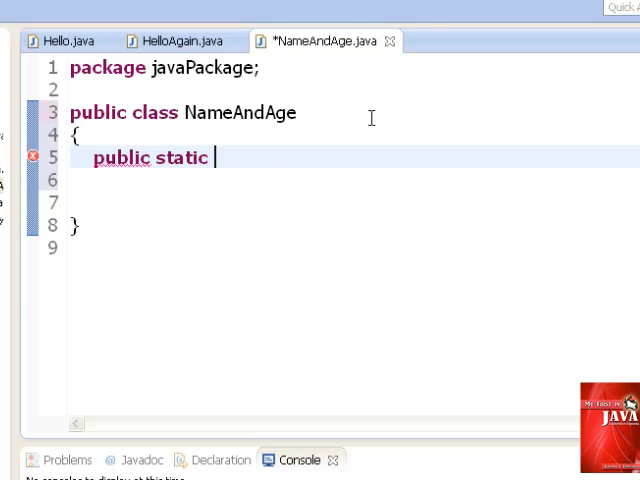
pyautogui.write('void main(String[] args)')
pyautogui.click(350, 180)
pyautogui.write('{')
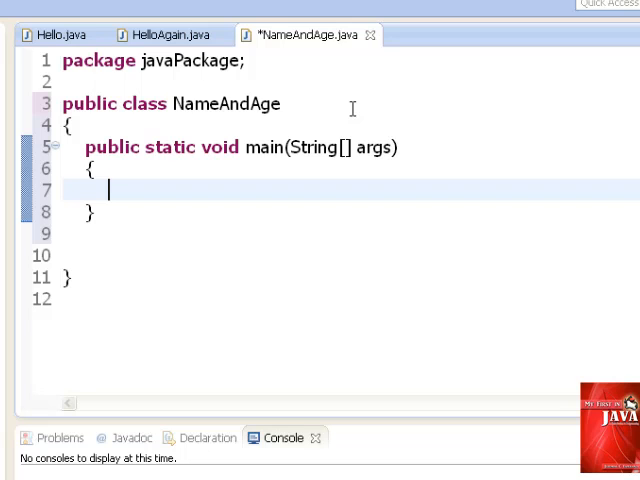
# - Add System.out.print("Enter name: "); in main and import java.util.Scanner below the package line
pyautogui.write('System.out.print("Enter name:')
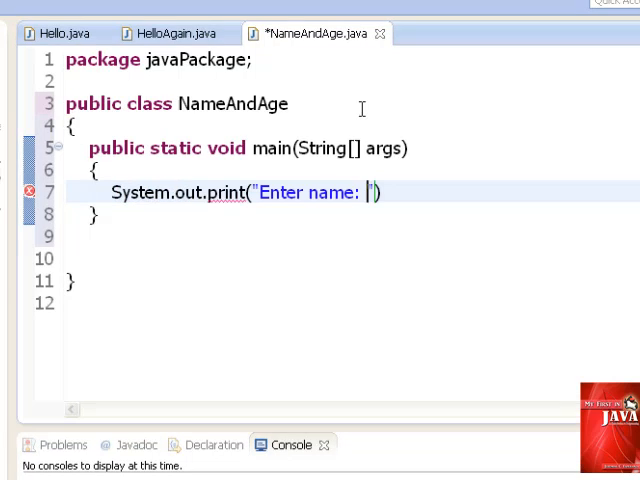
pyautogui.write(')')
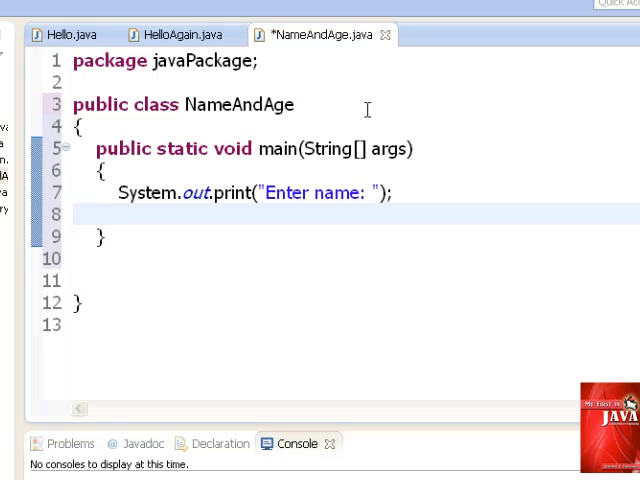
pyautogui.click(118, 216)
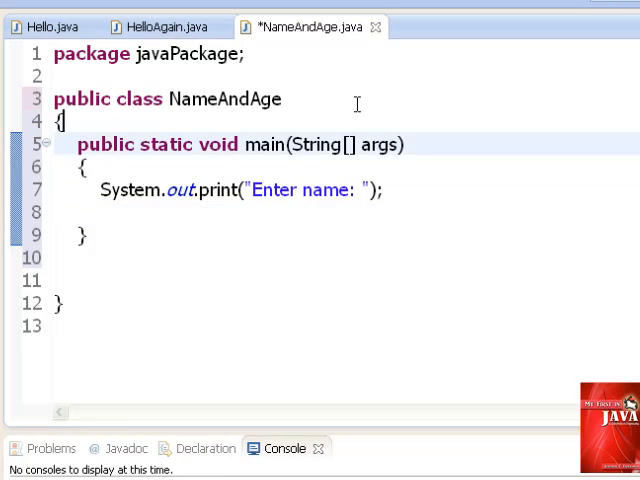
pyautogui.write('i')
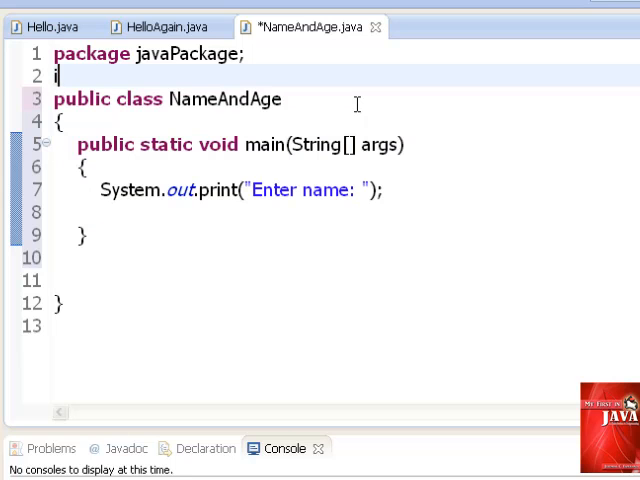
pyautogui.write('mport java.util.Scanner;')
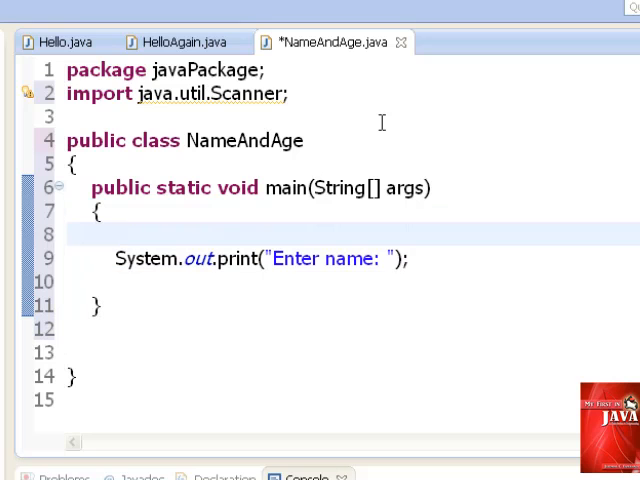
# - Declare Scanner input = new Scanner(System.in); at the top of main followed by blank lines
pyautogui.write('Scanner input = new Scanner(System.in);')
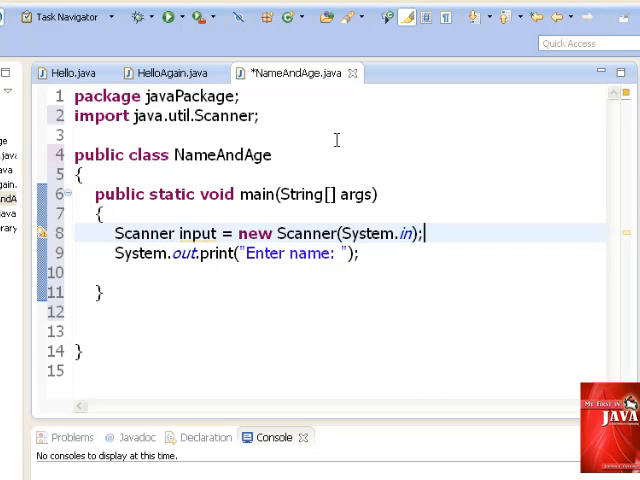
pyautogui.press('Return')
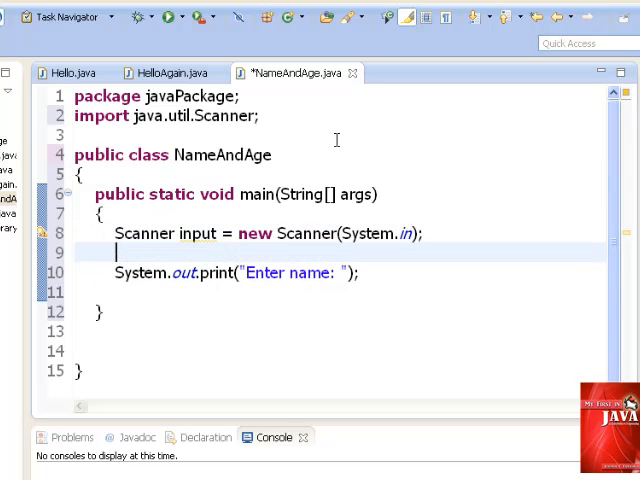
pyautogui.press('Return')
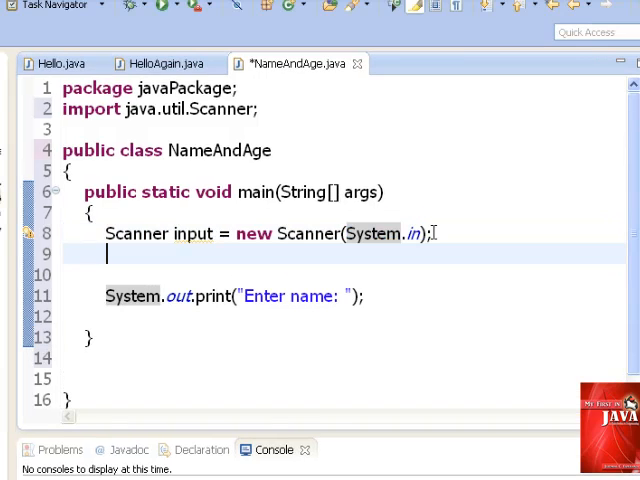
# - Declare String name; and assign name = input.nextLine(); after the prompt
pyautogui.write('String')
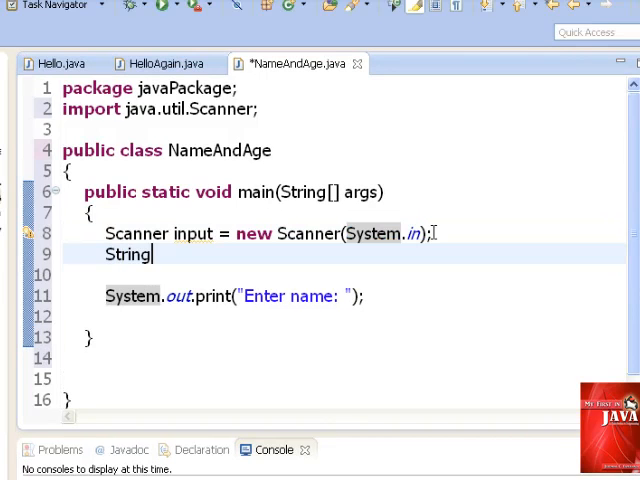
pyautogui.write('name;')
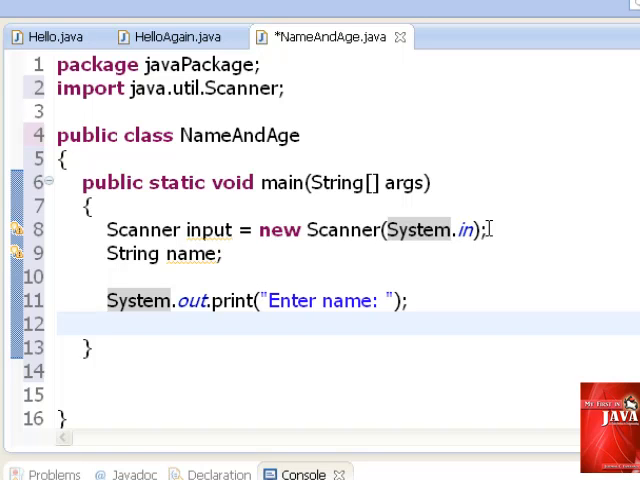
pyautogui.write('name = input.nextLine')
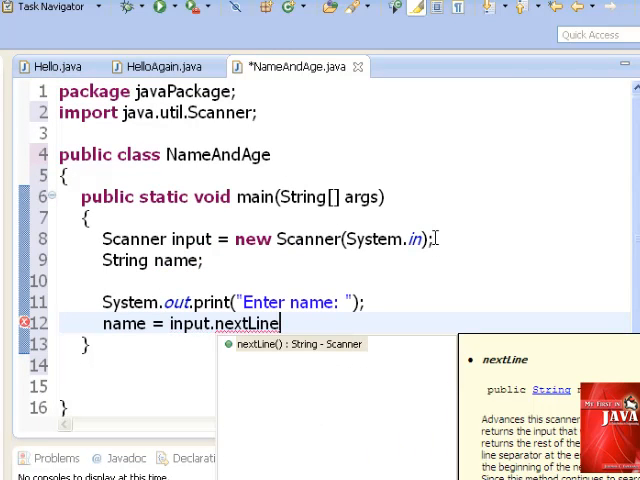
pyautogui.write('();')
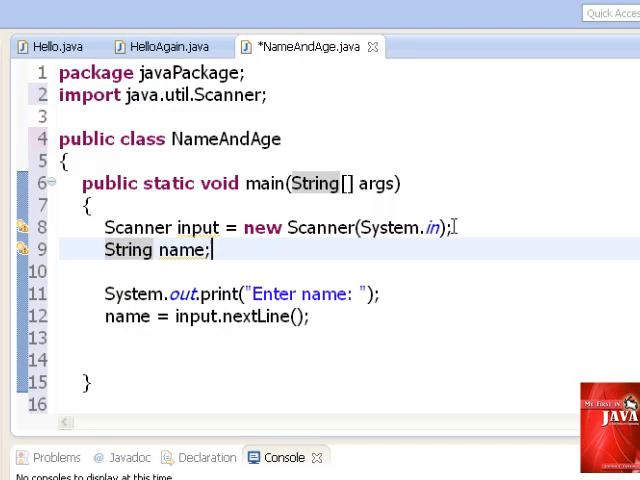
# - Declare int age, print the "Enter age: " prompt, and assign age = input.nextInt();
pyautogui.press('Return')
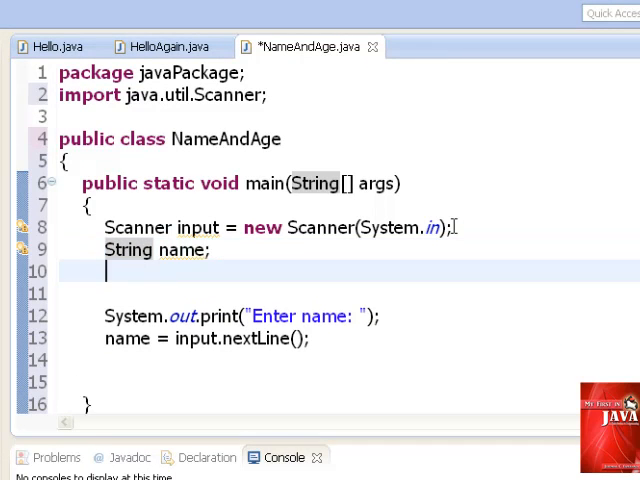
pyautogui.write('int age;')
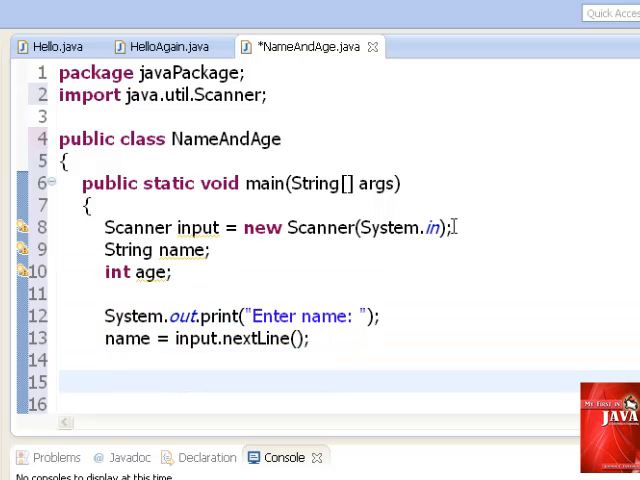
pyautogui.write('System.out.print("Enter age: ");')
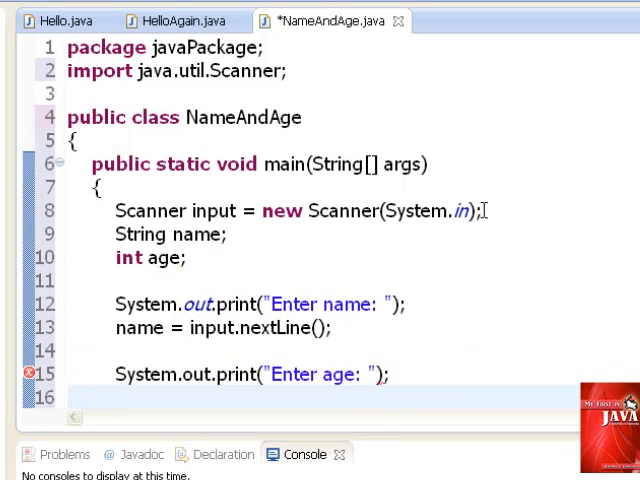
pyautogui.write('age')
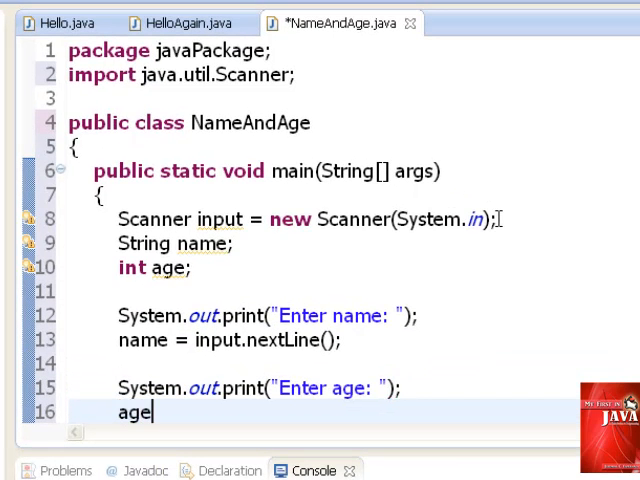
pyautogui.write('=')
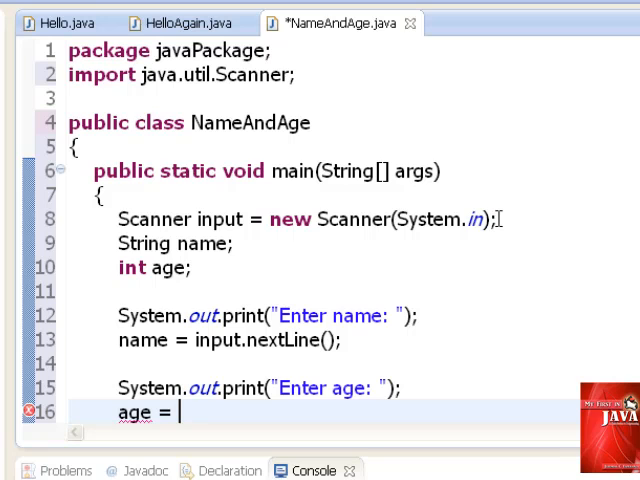
pyautogui.write('input')
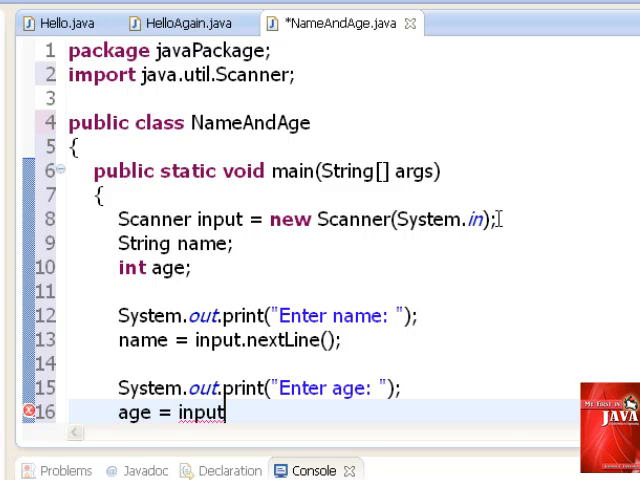
pyautogui.write('.nextInt();')
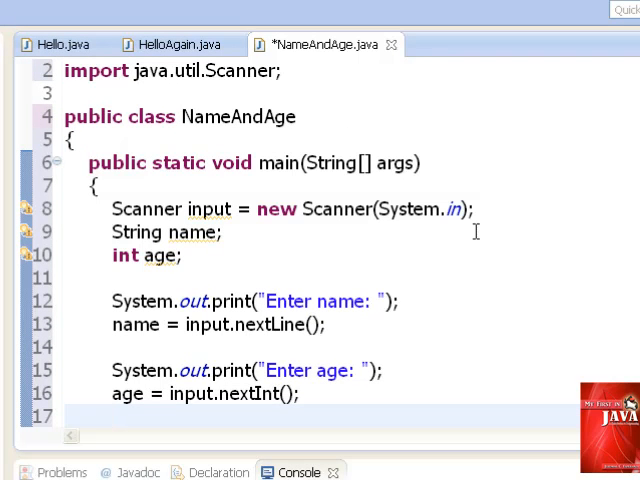
pyautogui.click(116, 416)
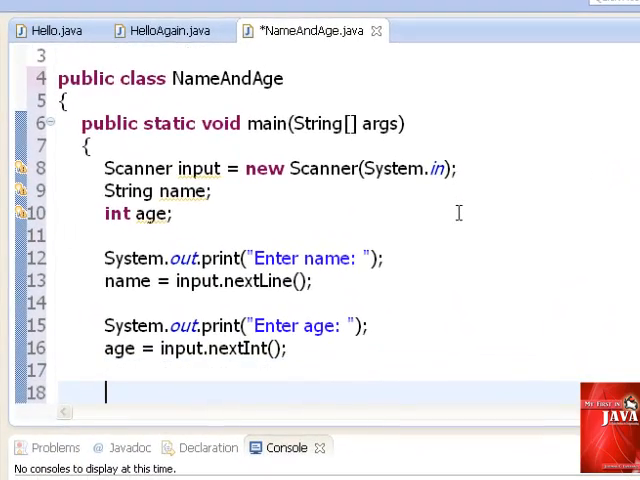
# - Print a blank line, then "Your name is " + name and "You are " + age + " years old"
pyautogui.write('S')
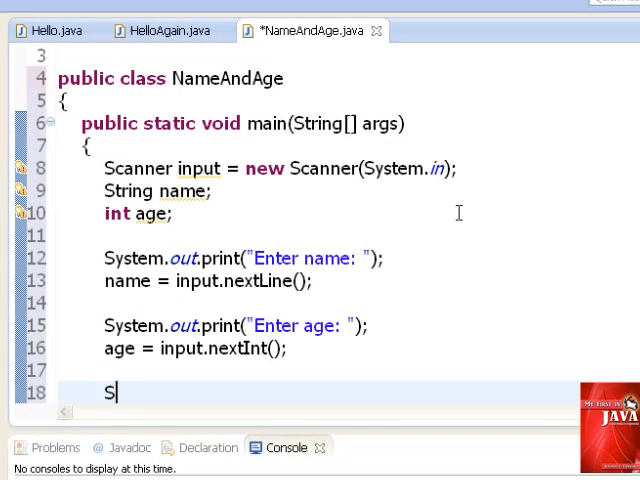
pyautogui.write('ystem.out.pri')
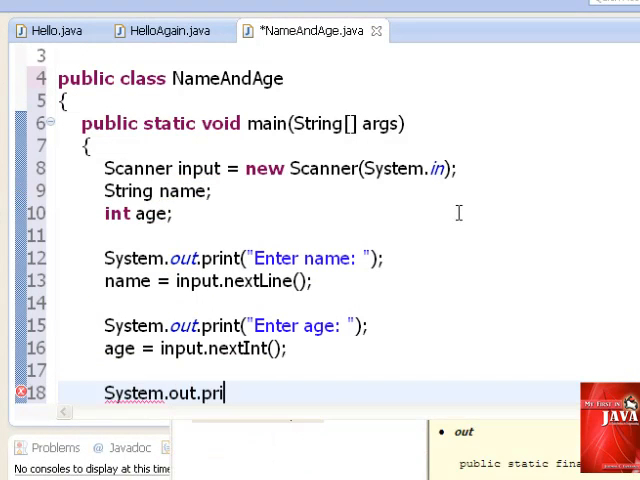
pyautogui.write('ntln();')
pyautogui.write('System.out.println(')
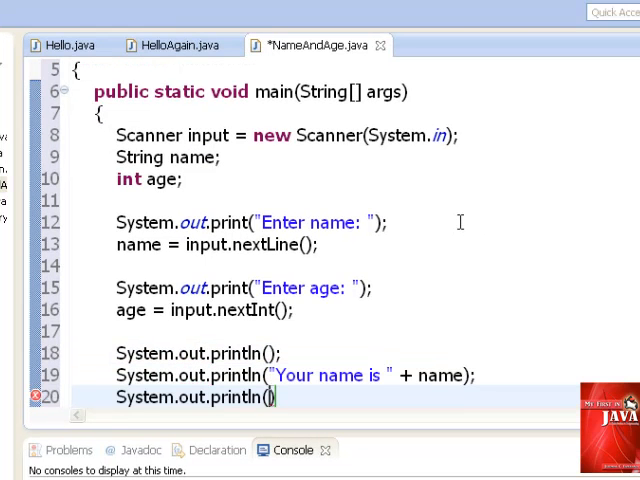
pyautogui.write('"')
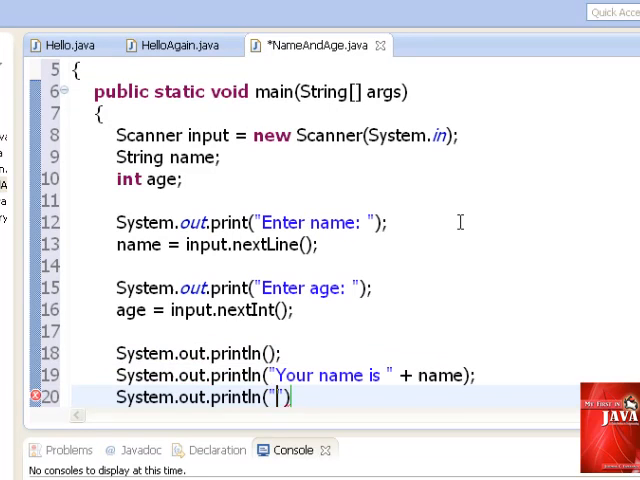
pyautogui.write('You are " + age + " y')
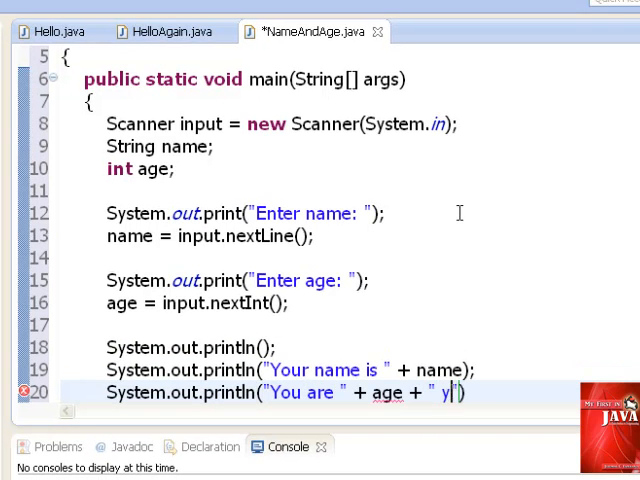
pyautogui.write('ears')
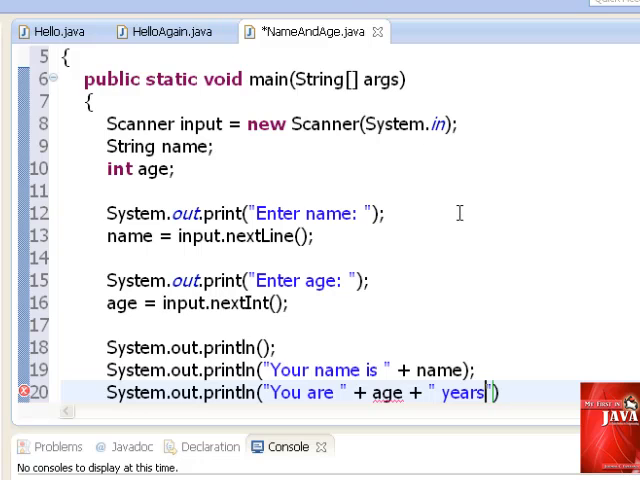
pyautogui.write('old')
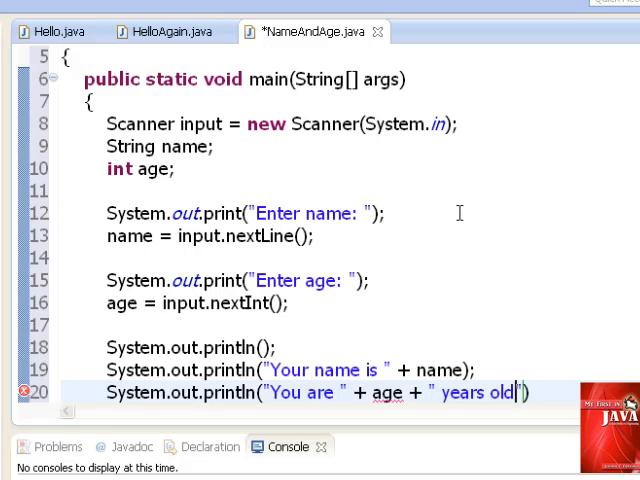
pyautogui.write(')')
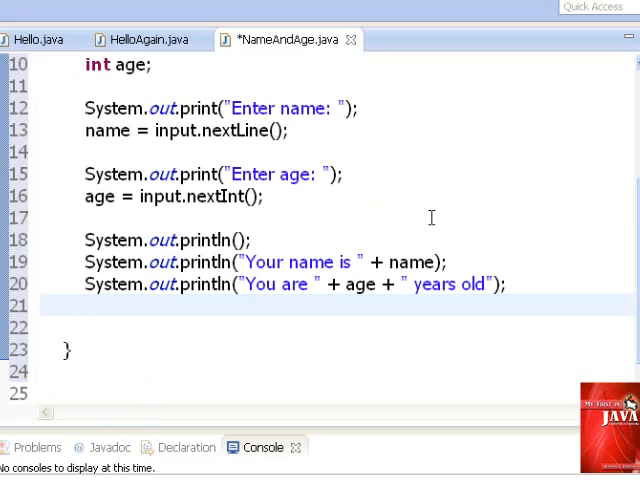
pyautogui.click(86, 304)
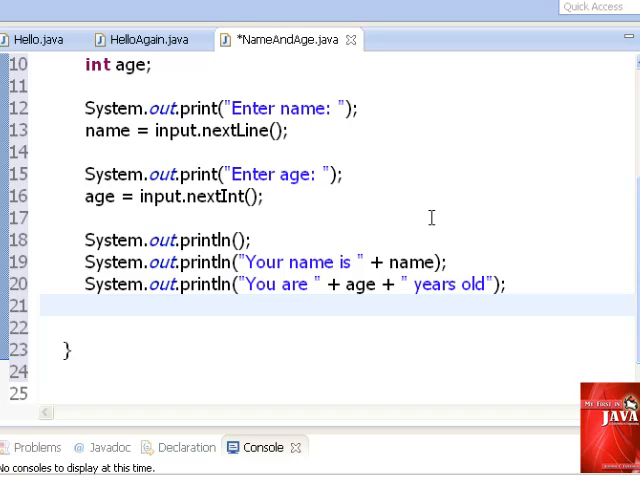
pyautogui.click(88, 304)
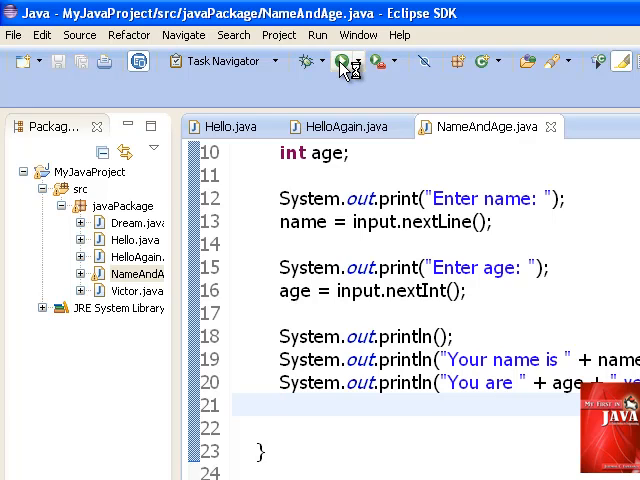
pyautogui.moveTo(344, 62)
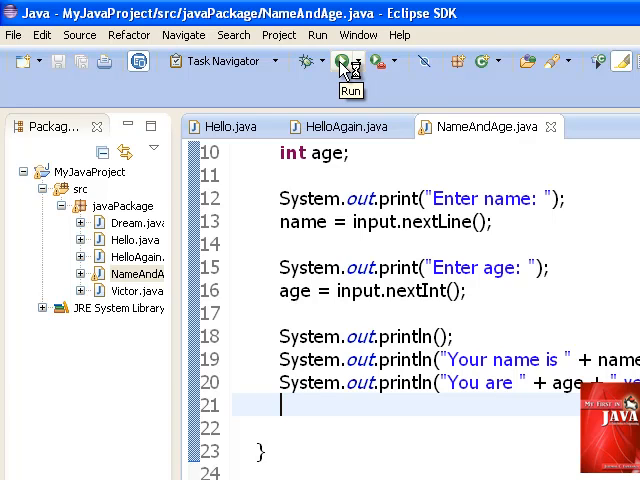
pyautogui.moveTo(336, 420)
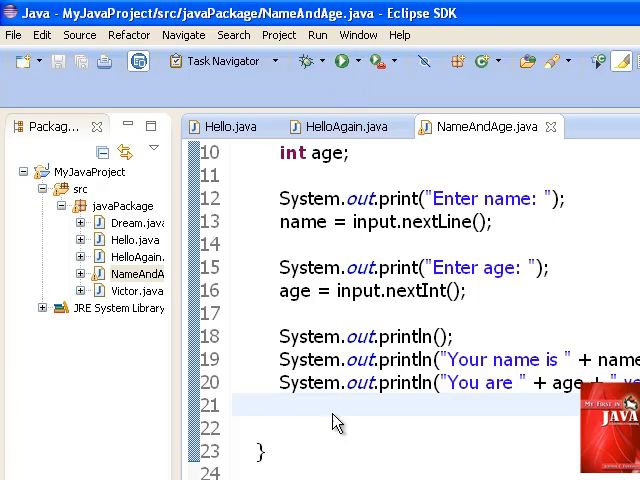
# - Answer the running program's console prompts with John and 18
pyautogui.click(340, 60)
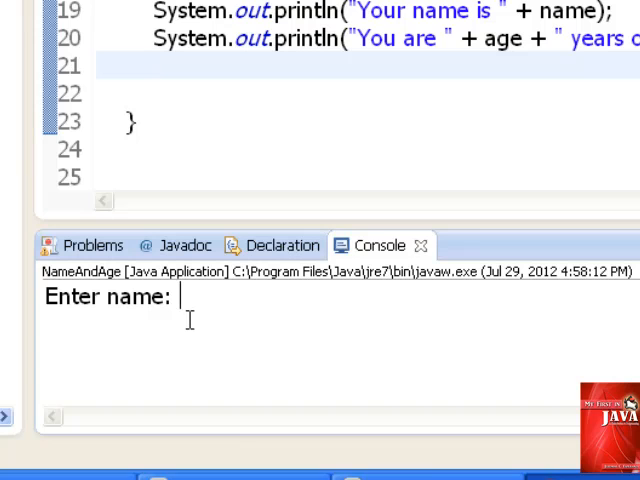
pyautogui.write('John')
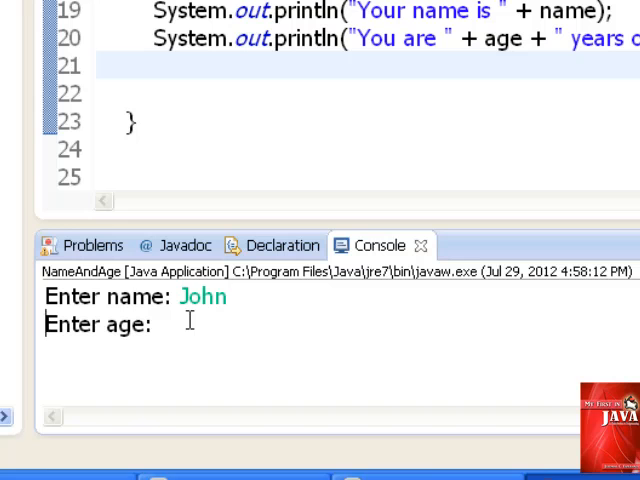
pyautogui.write('18')
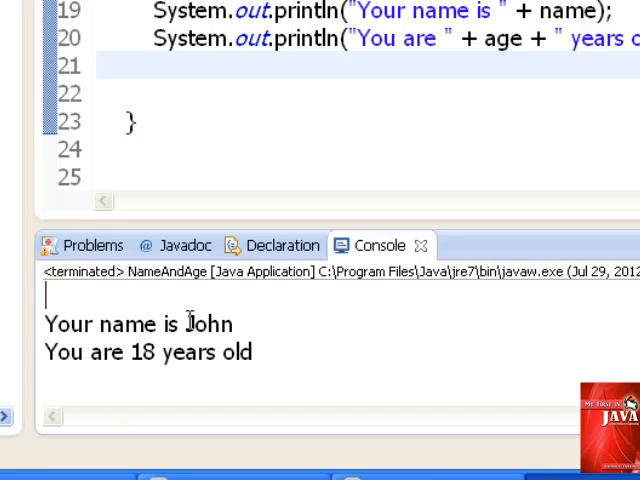